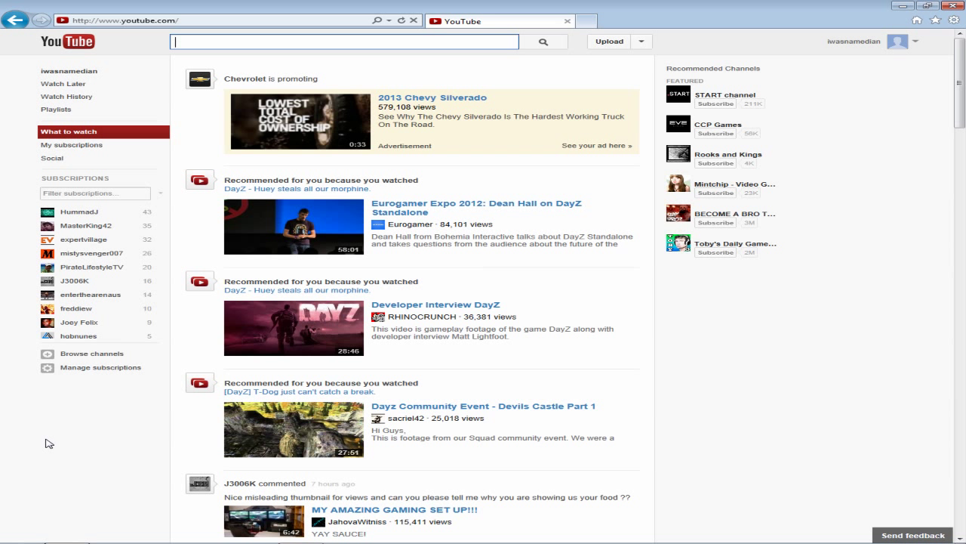
pyautogui.moveTo(386, 49)
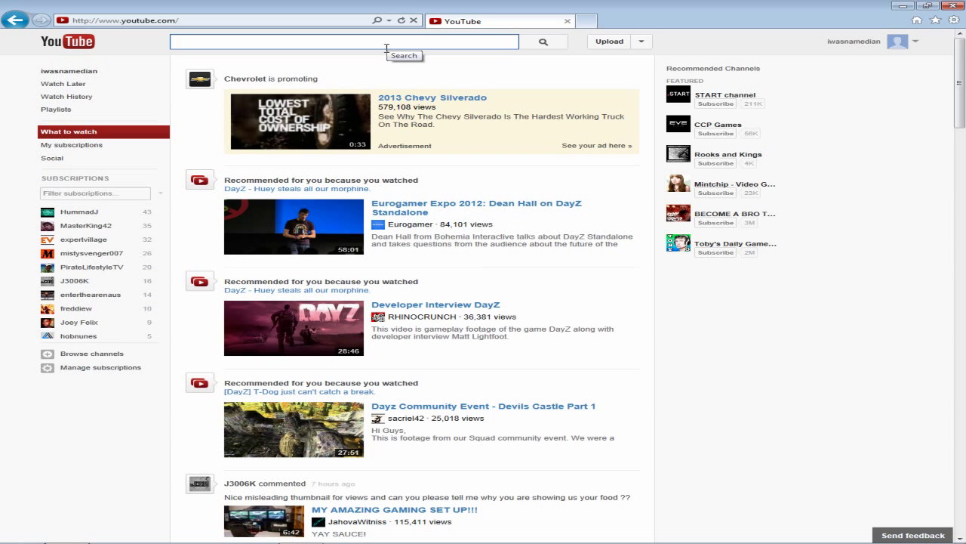
# Step: Type 'iwasnamedian' into the YouTube search box
pyautogui.write('iw')
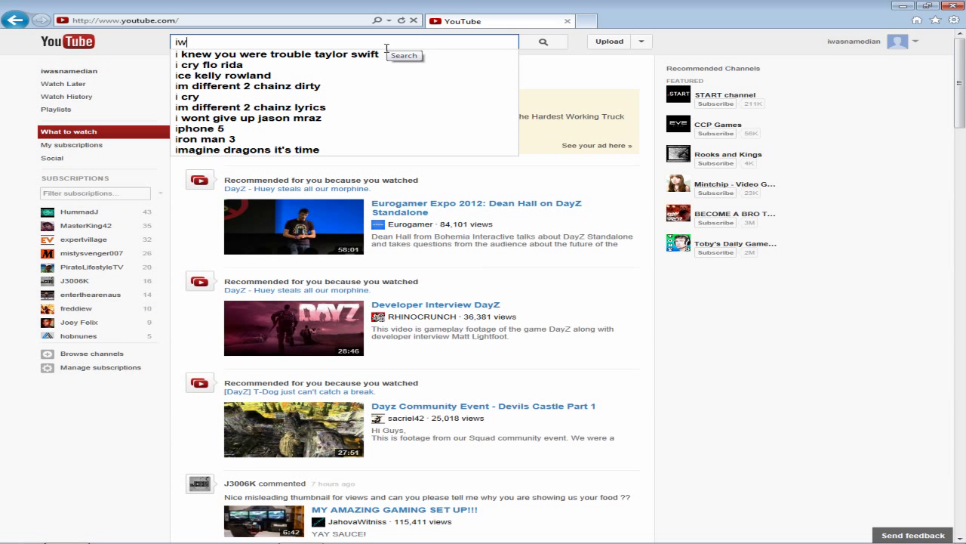
pyautogui.write('iwasnamedian')
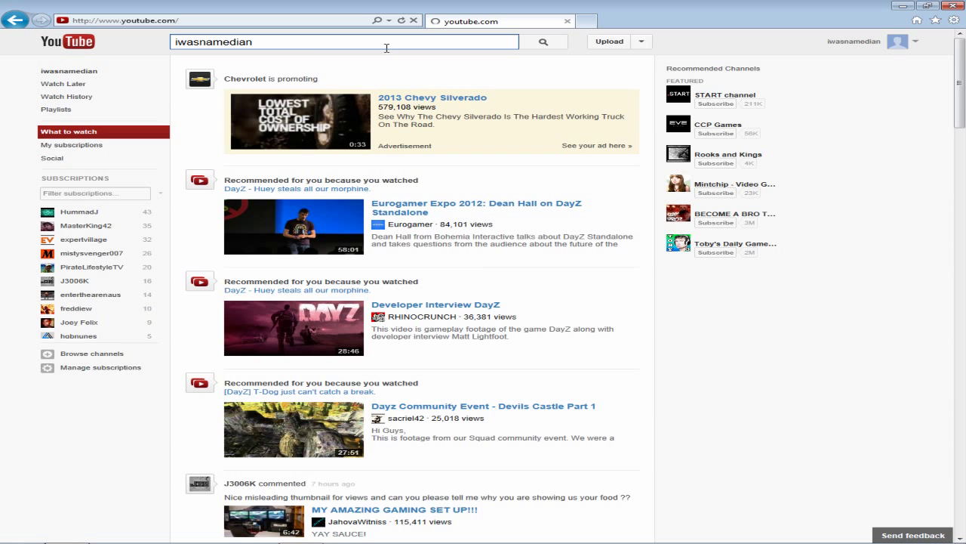
pyautogui.click(543, 41)
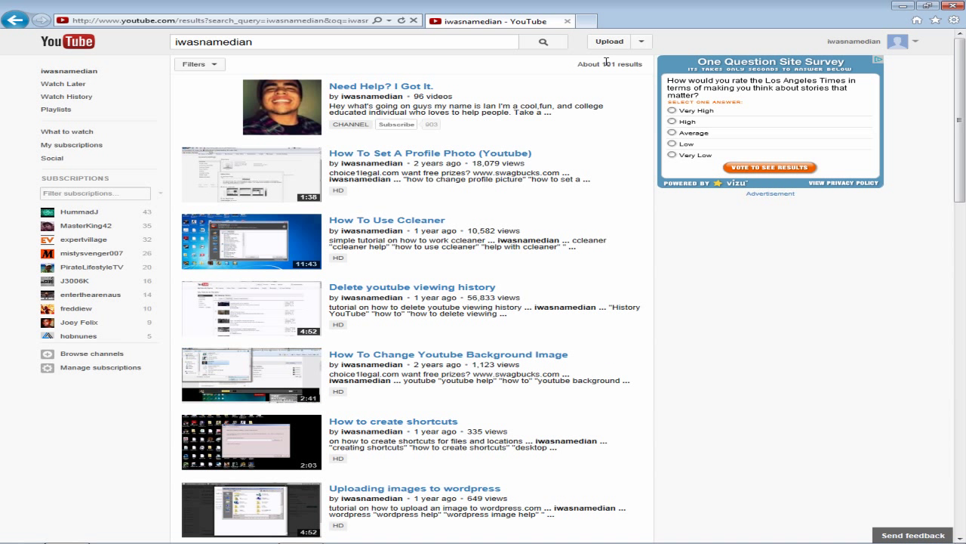
pyautogui.moveTo(383, 69)
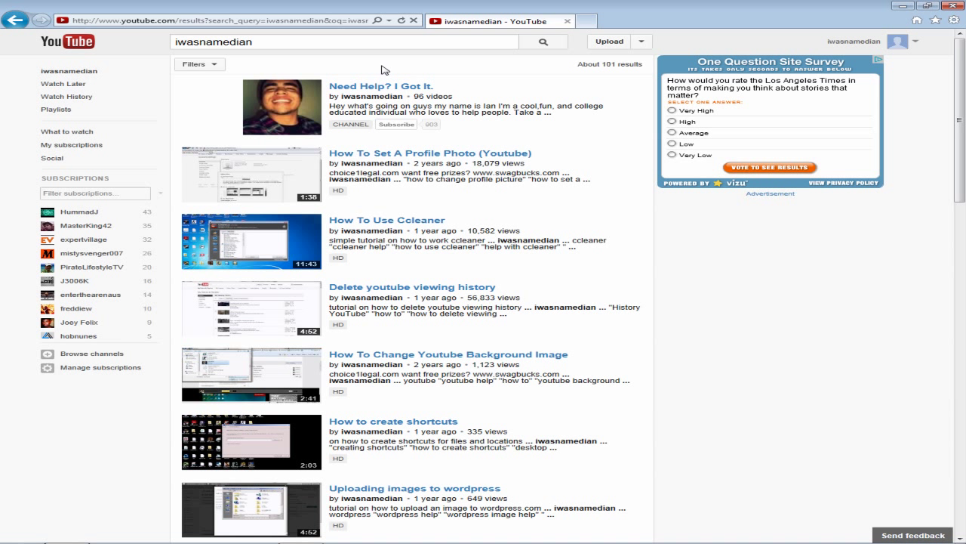
pyautogui.moveTo(352, 48)
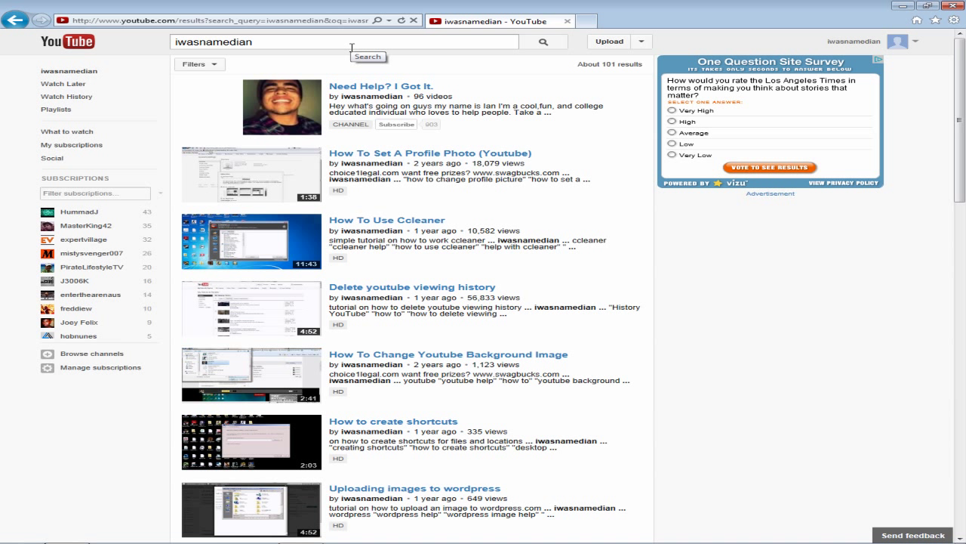
pyautogui.moveTo(391, 82)
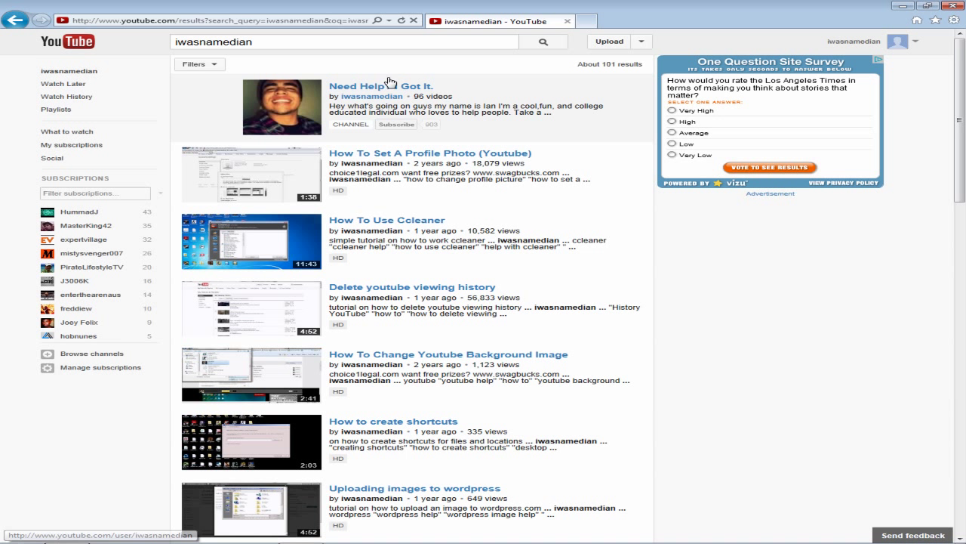
pyautogui.moveTo(410, 85)
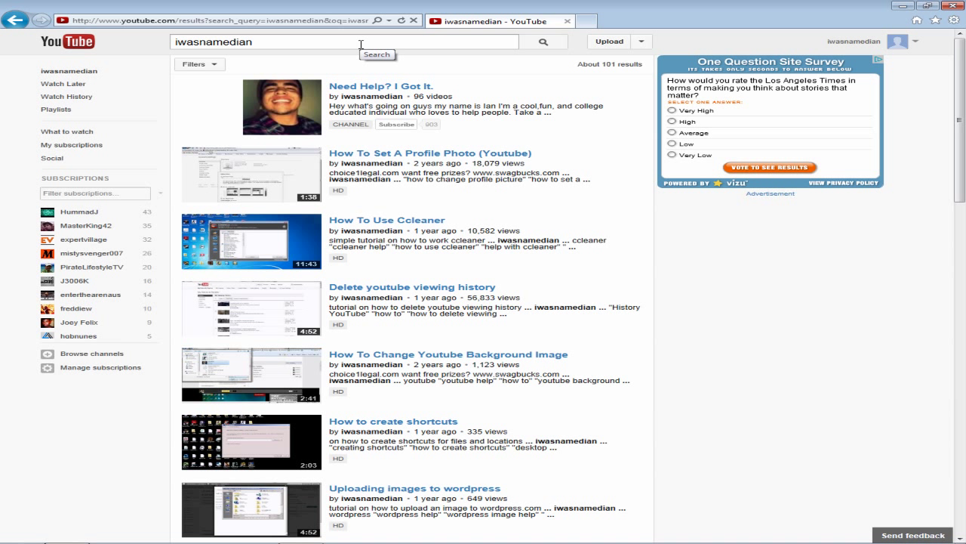
pyautogui.moveTo(361, 44)
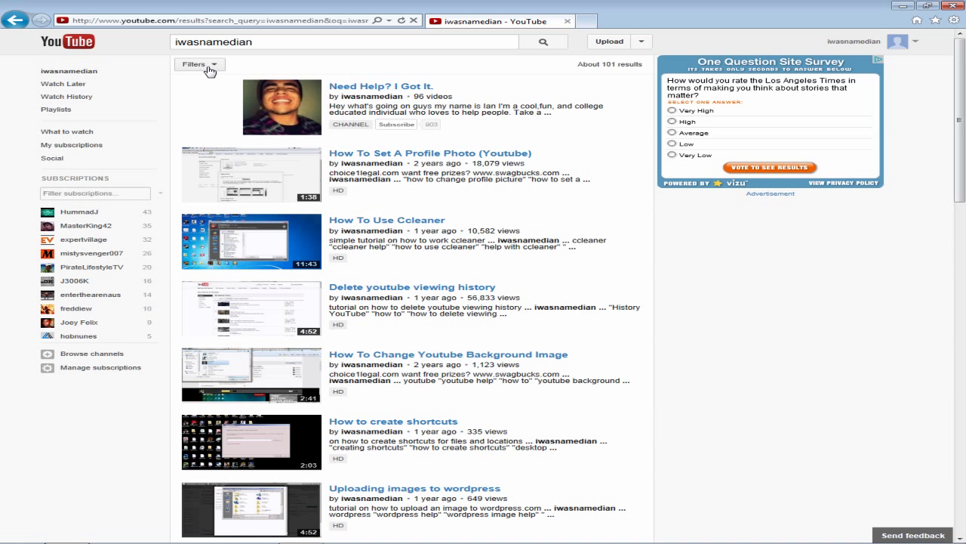
pyautogui.moveTo(208, 72)
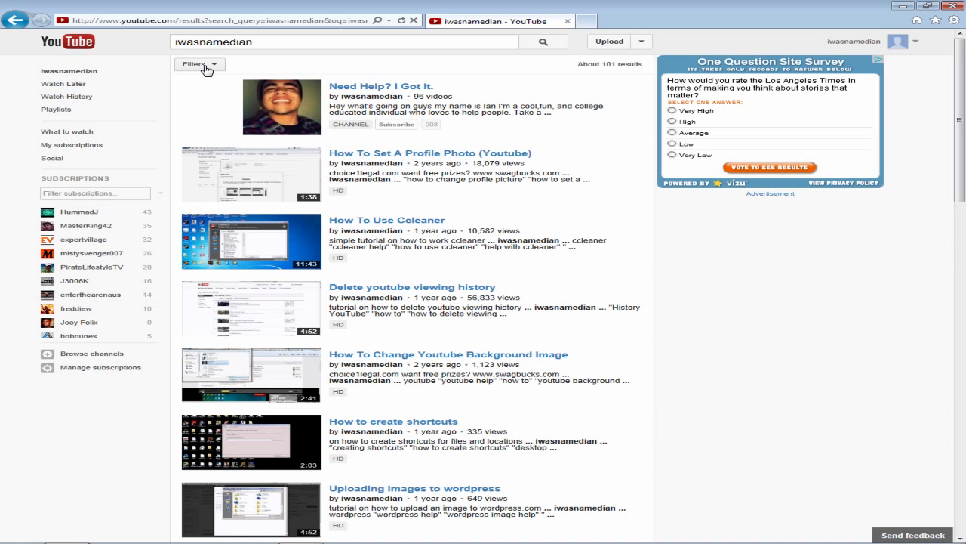
pyautogui.moveTo(209, 73)
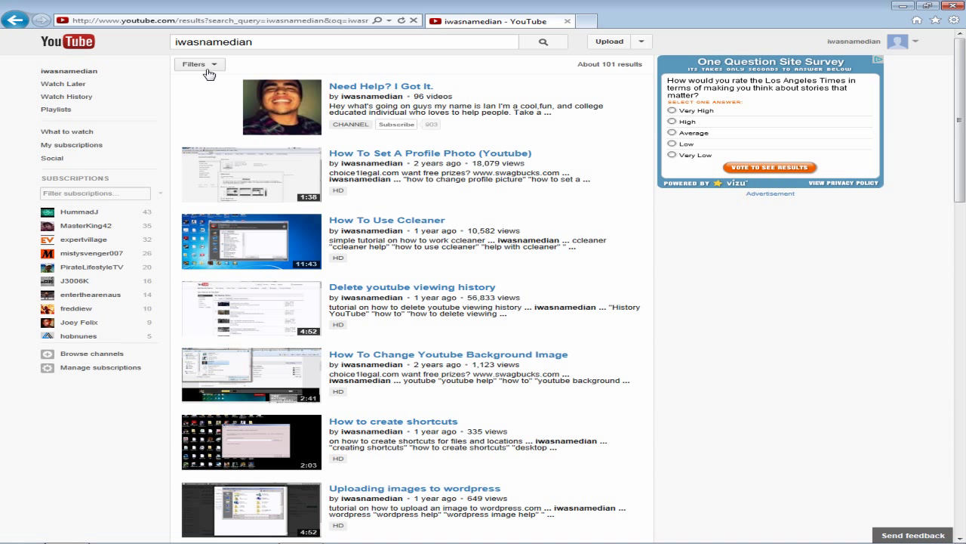
# Step: Apply the 'This month' upload date filter to the search results
pyautogui.click(199, 64)
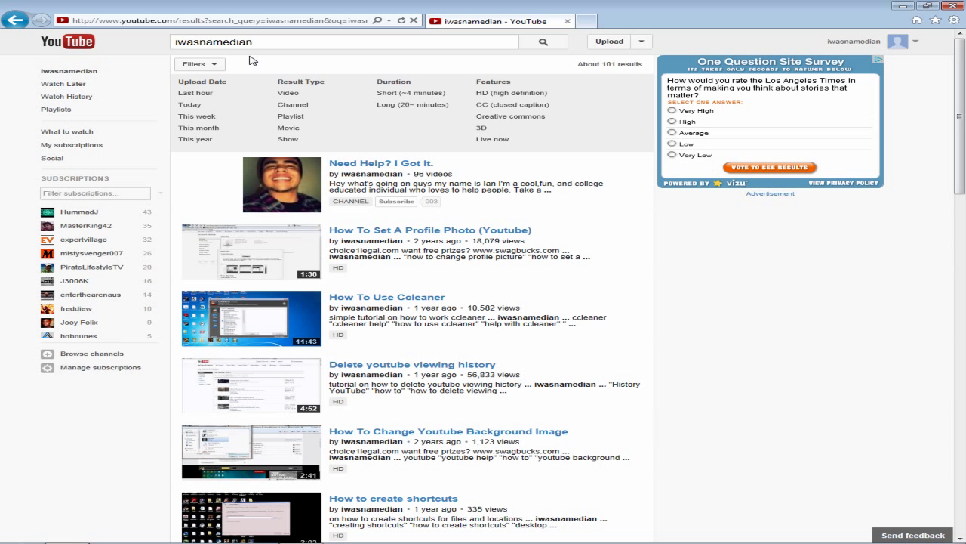
pyautogui.moveTo(253, 62)
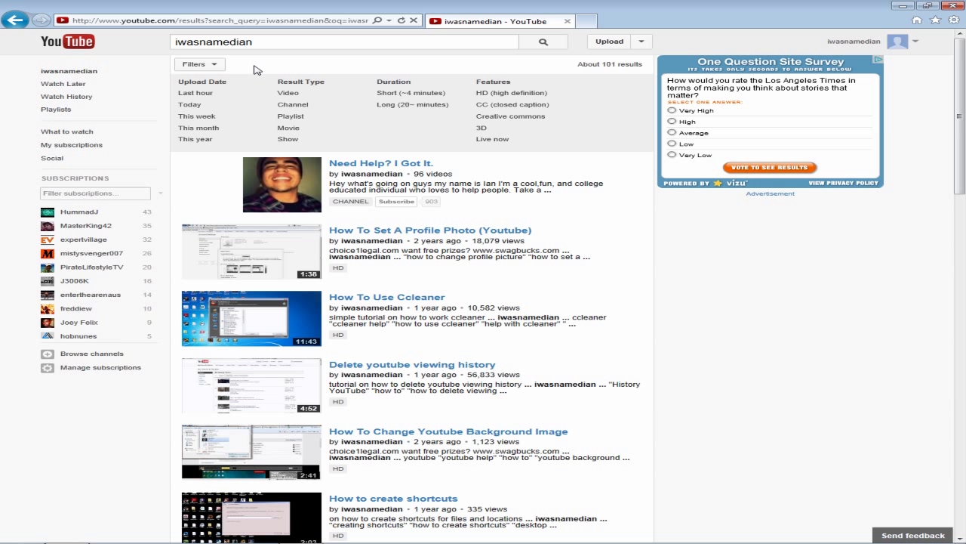
pyautogui.moveTo(242, 79)
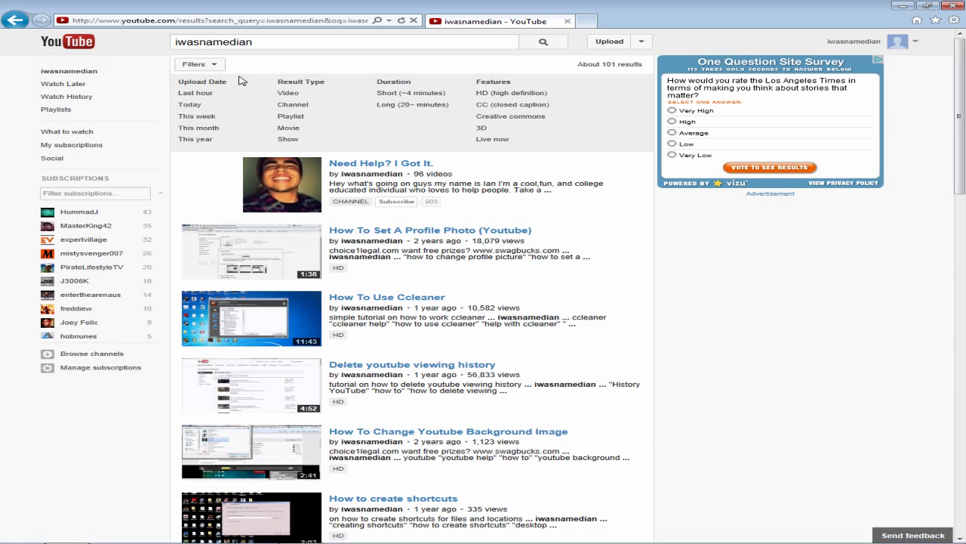
pyautogui.moveTo(263, 83)
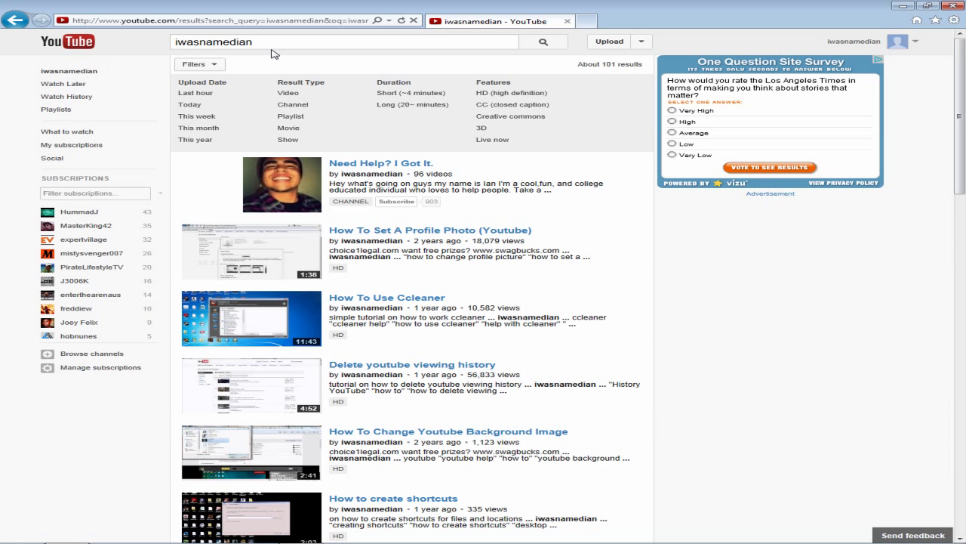
pyautogui.click(196, 116)
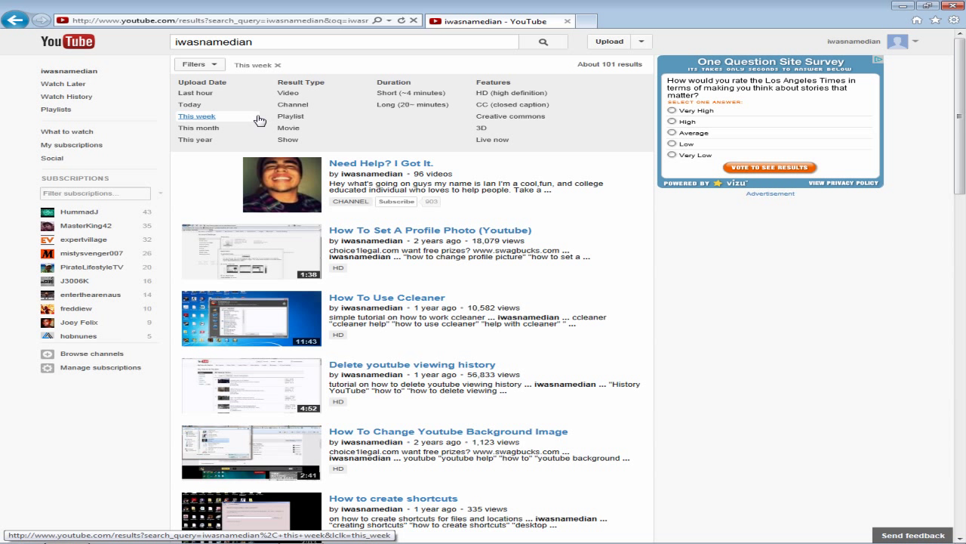
pyautogui.click(197, 128)
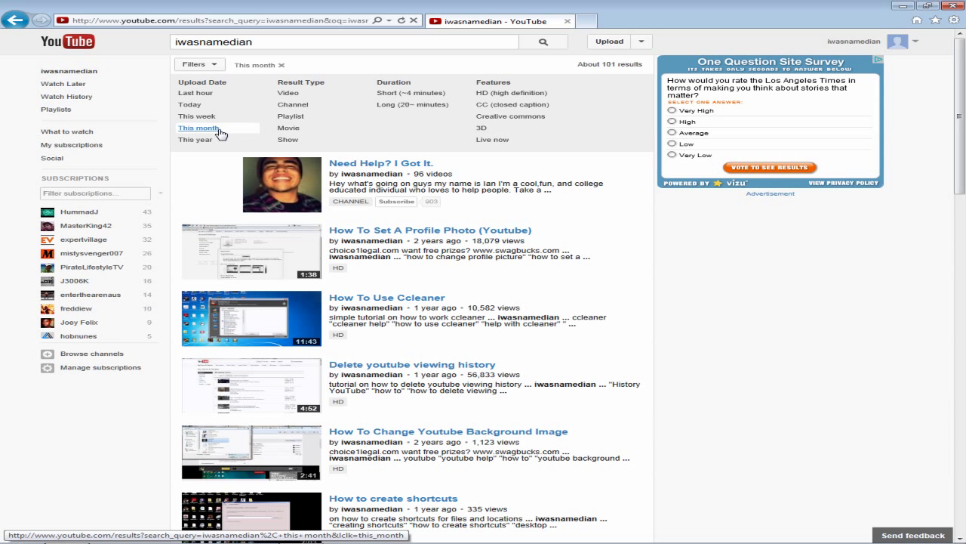
pyautogui.click(196, 127)
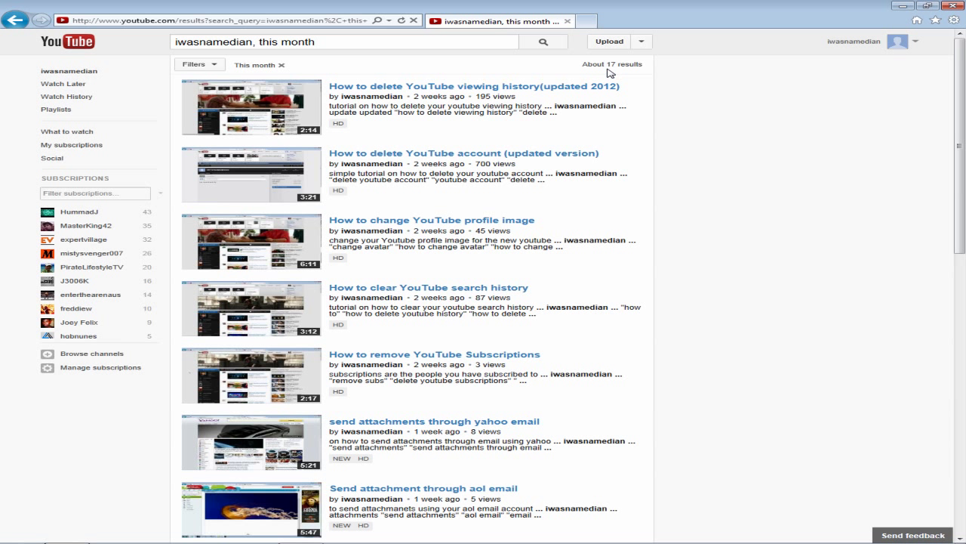
pyautogui.click(343, 42)
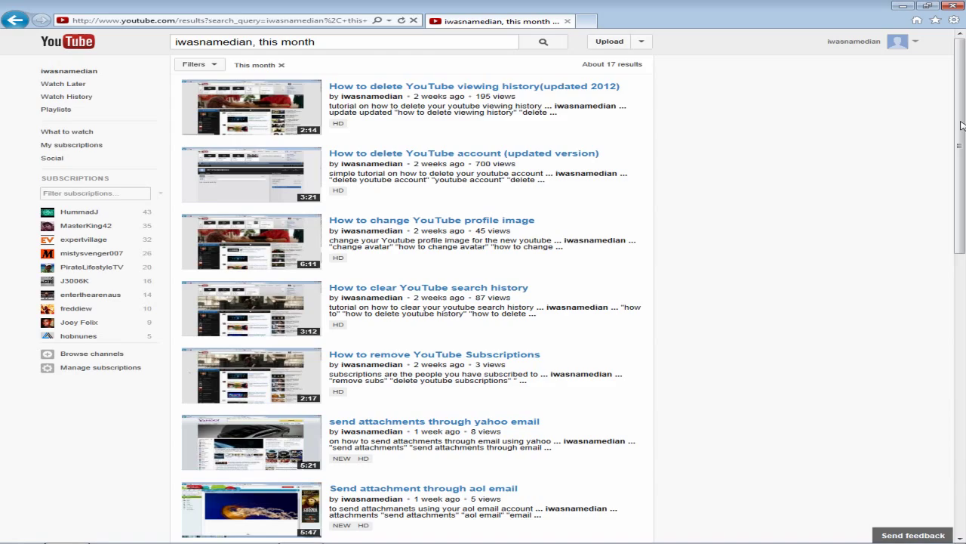
pyautogui.scroll(-3)
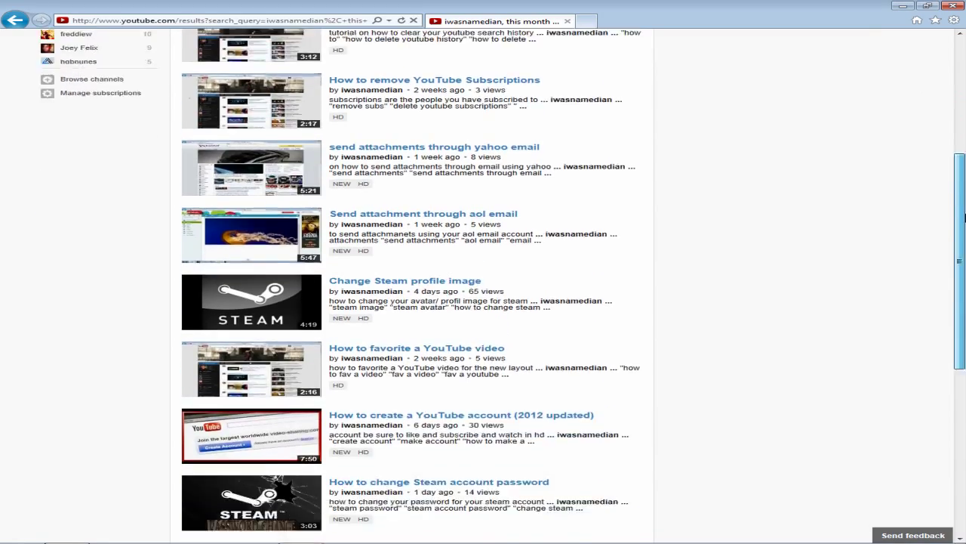
pyautogui.scroll(3)
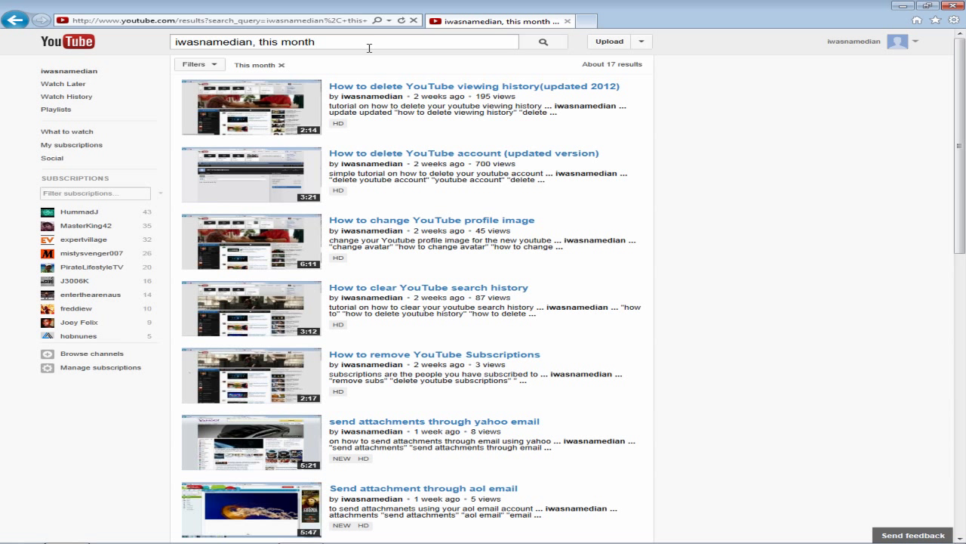
pyautogui.moveTo(370, 47)
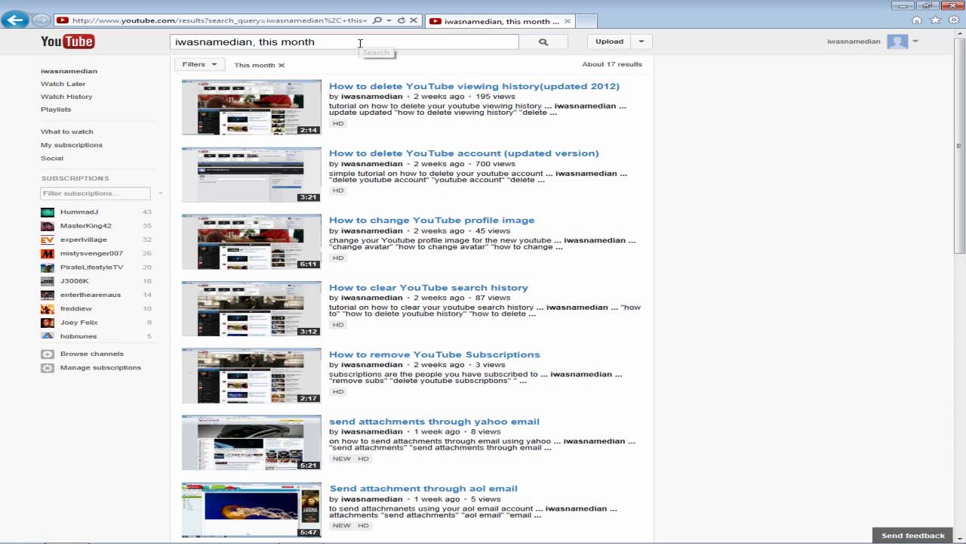
pyautogui.moveTo(253, 47)
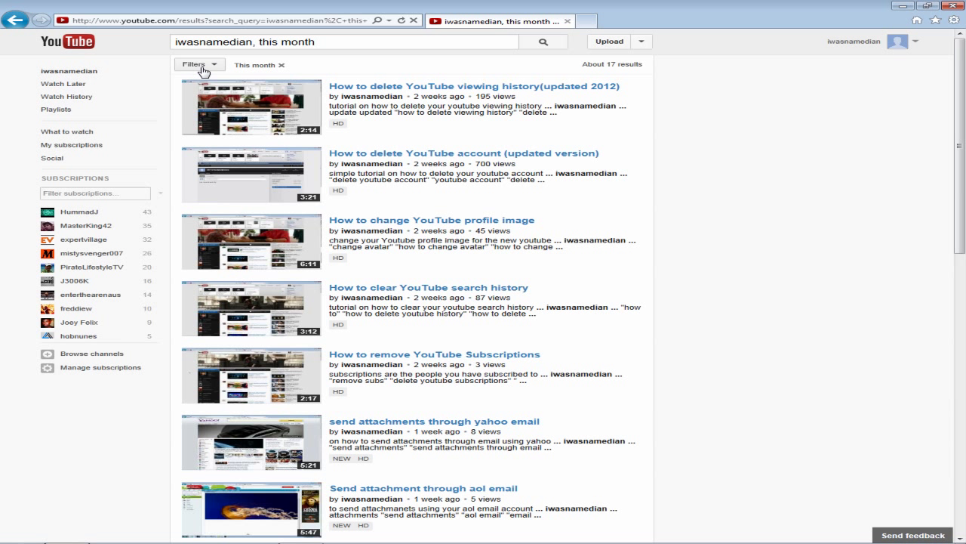
# Step: Add the 'Short (<4 minutes)' duration filter to the results
pyautogui.click(196, 64)
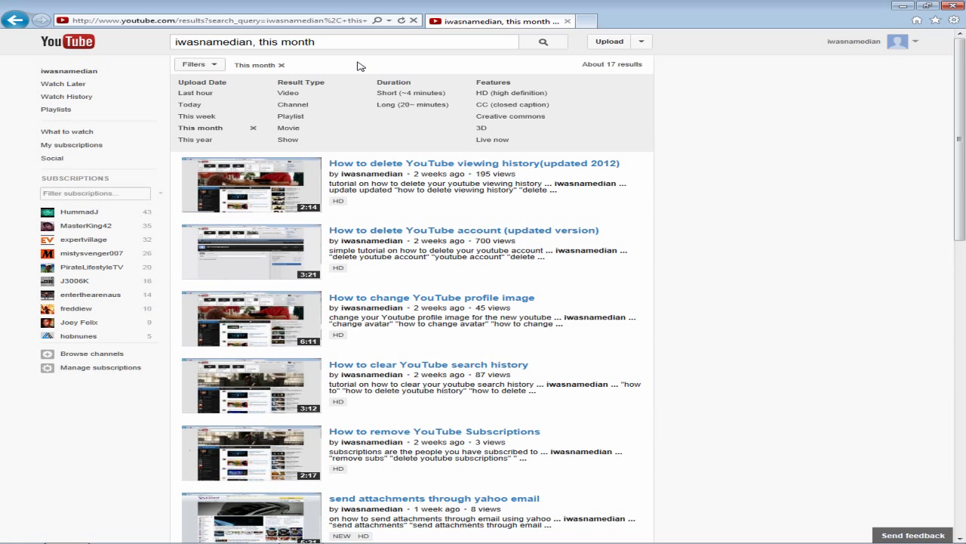
pyautogui.moveTo(462, 97)
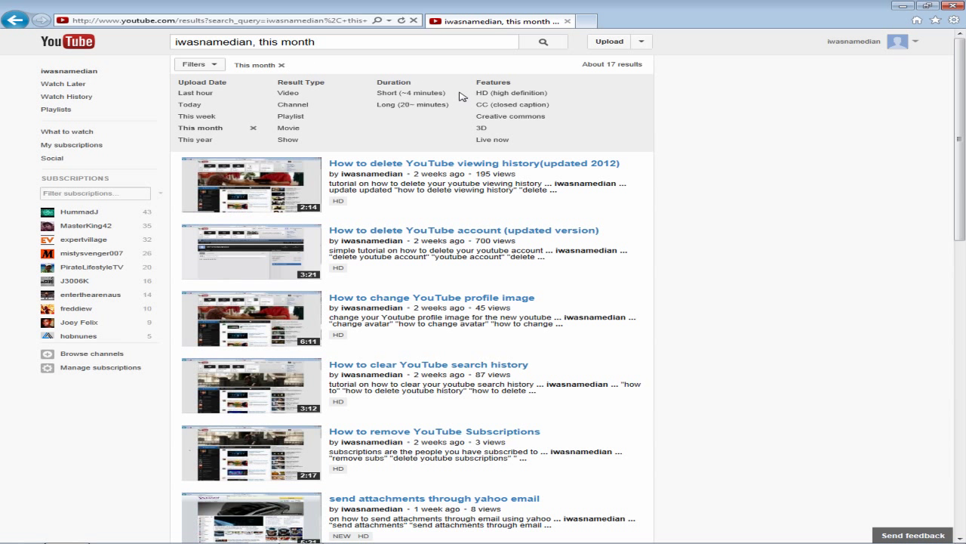
pyautogui.click(408, 93)
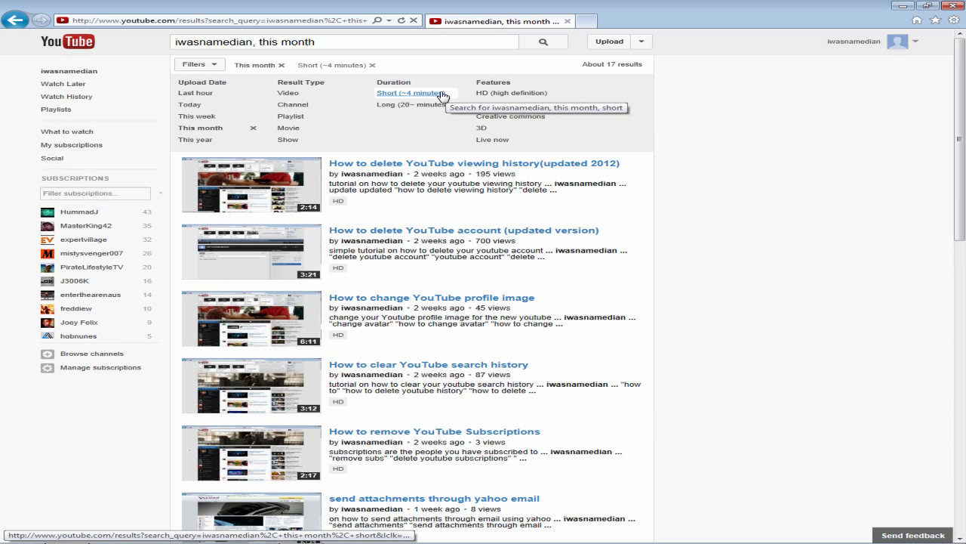
pyautogui.moveTo(414, 98)
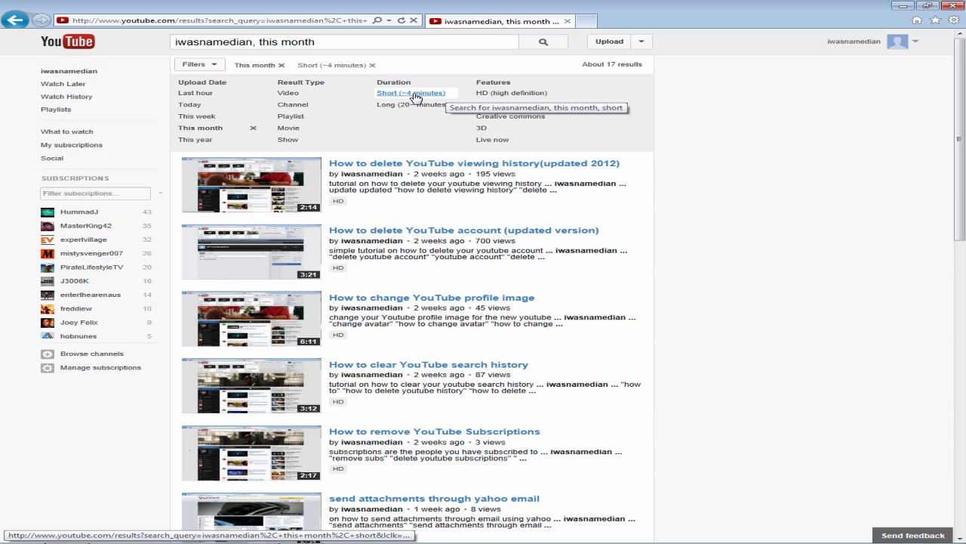
pyautogui.moveTo(421, 94)
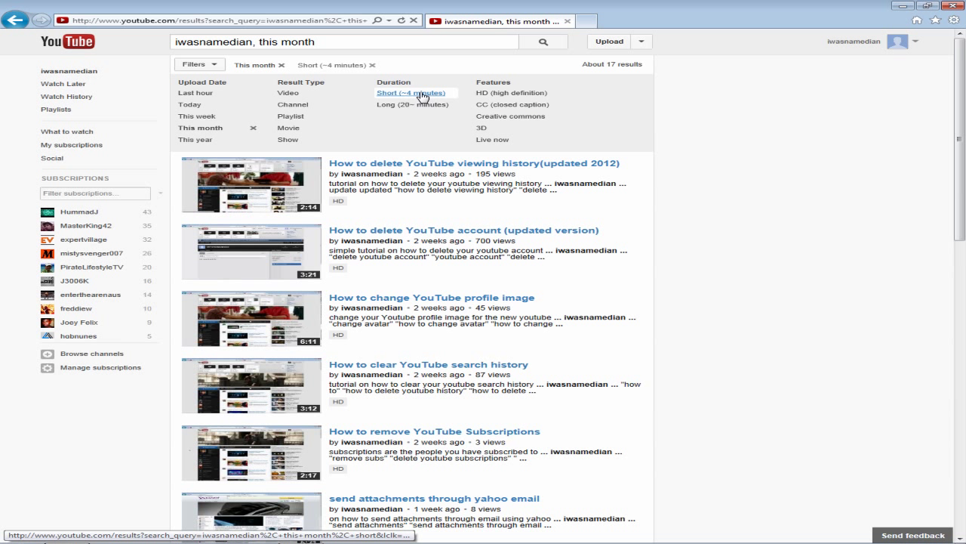
pyautogui.click(410, 93)
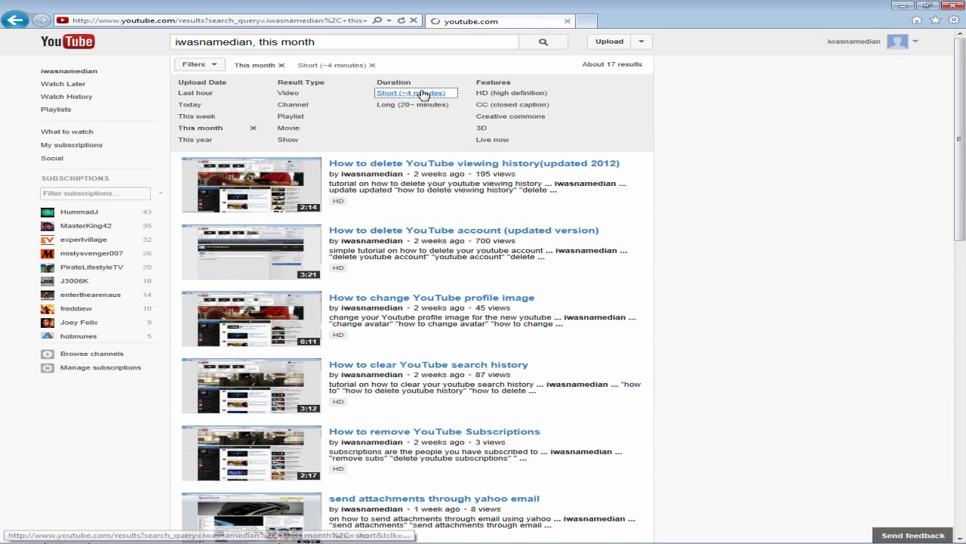
pyautogui.click(414, 93)
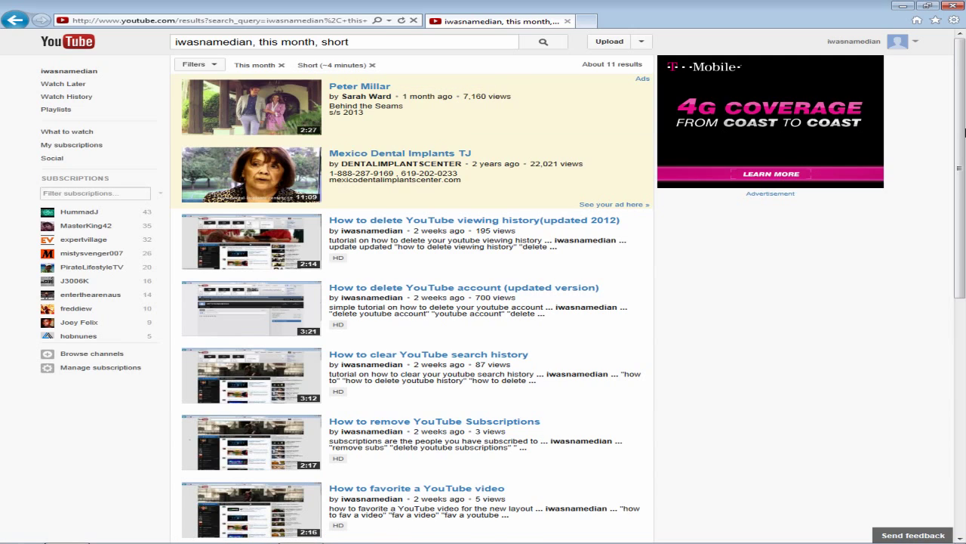
pyautogui.scroll(-3)
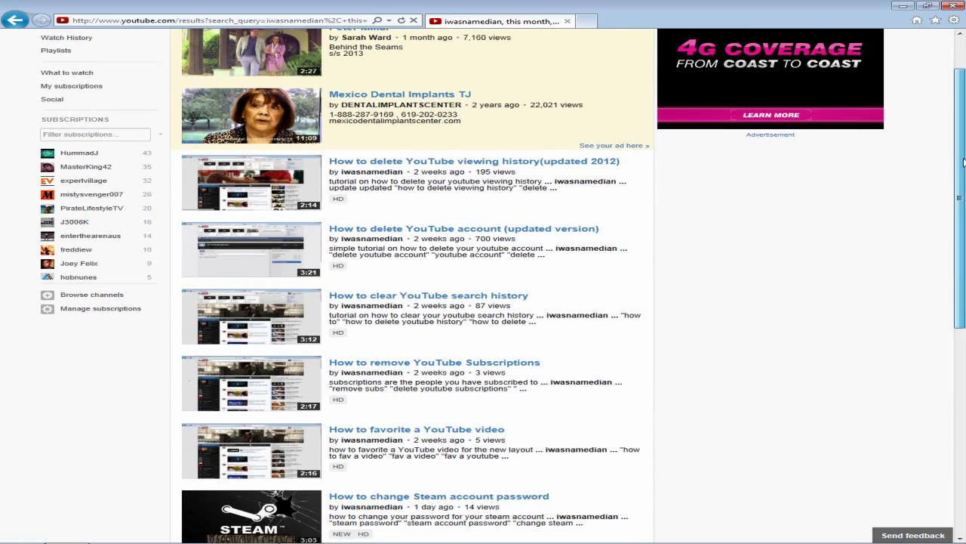
pyautogui.scroll(-3)
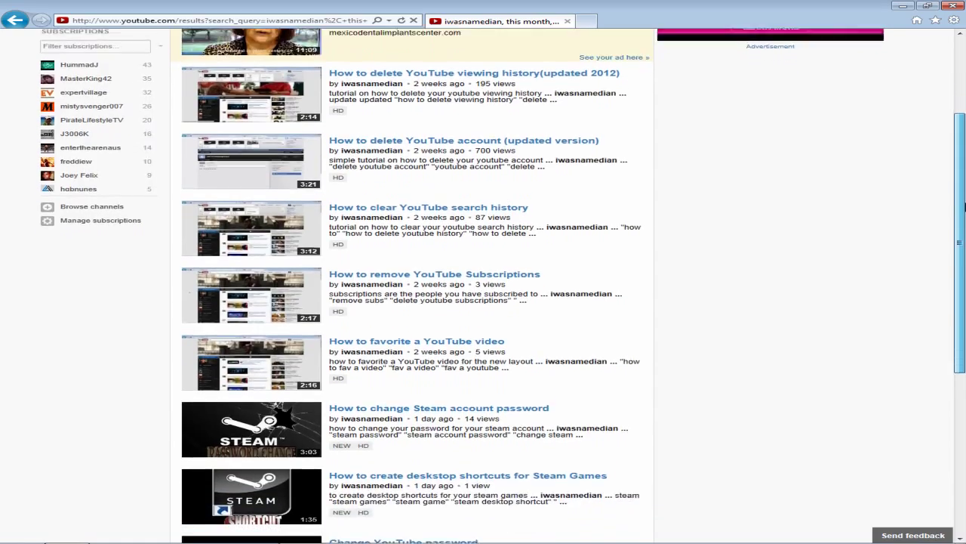
pyautogui.scroll(-3)
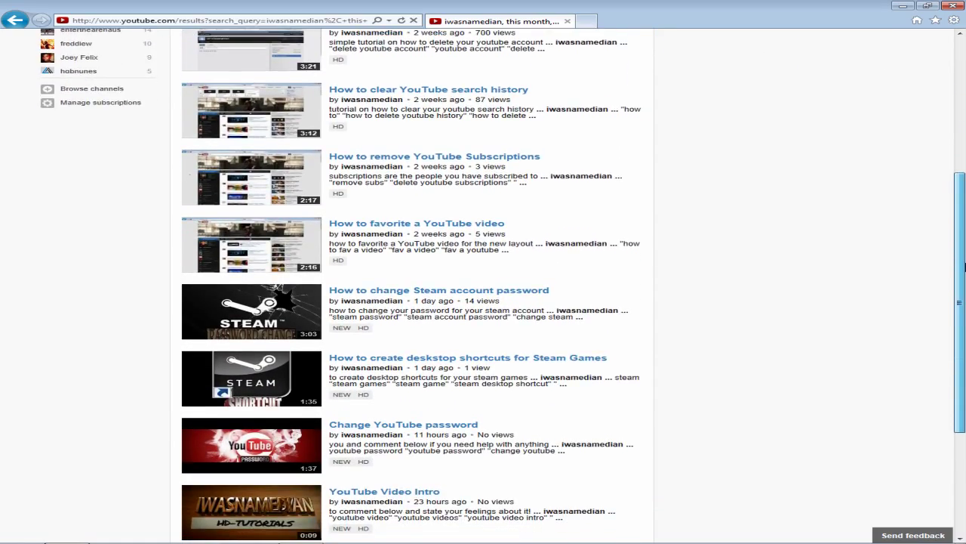
pyautogui.scroll(-3)
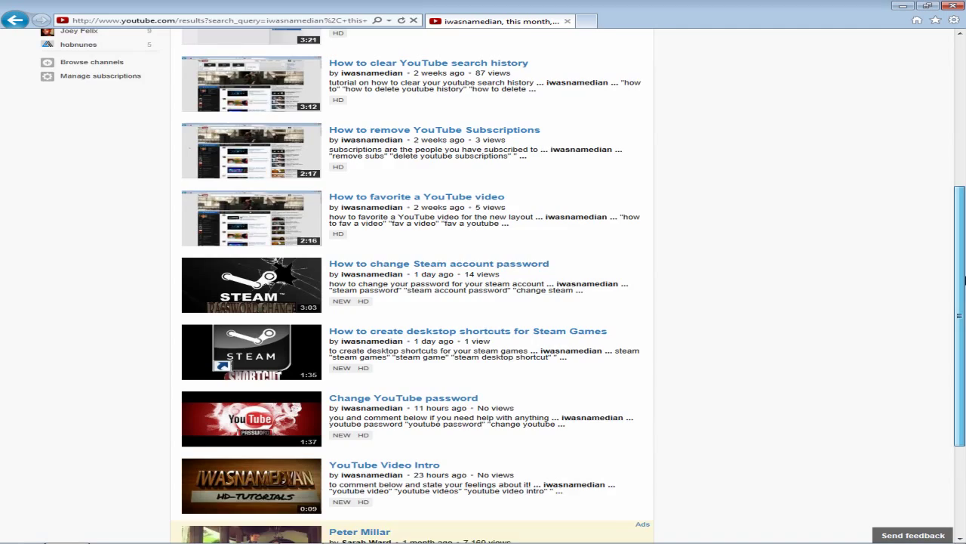
pyautogui.scroll(3)
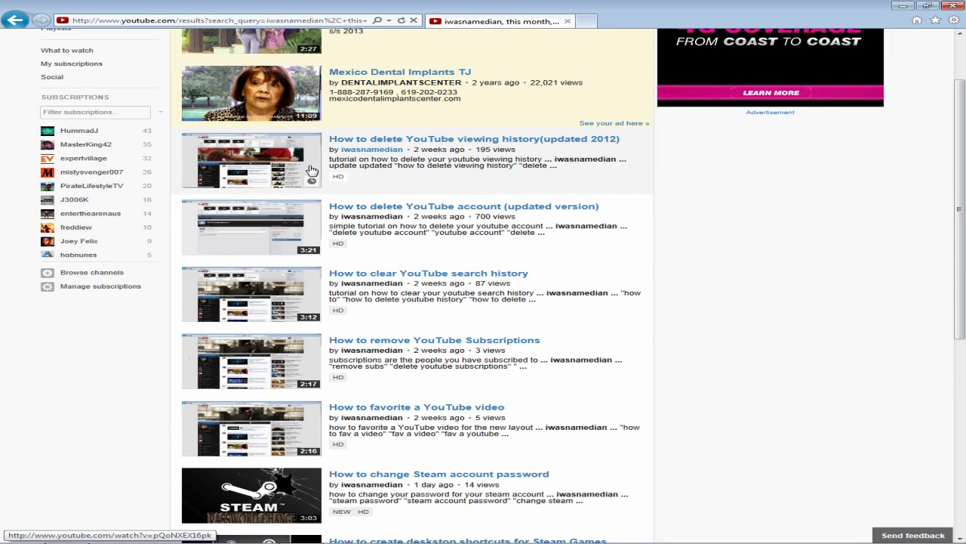
pyautogui.moveTo(317, 196)
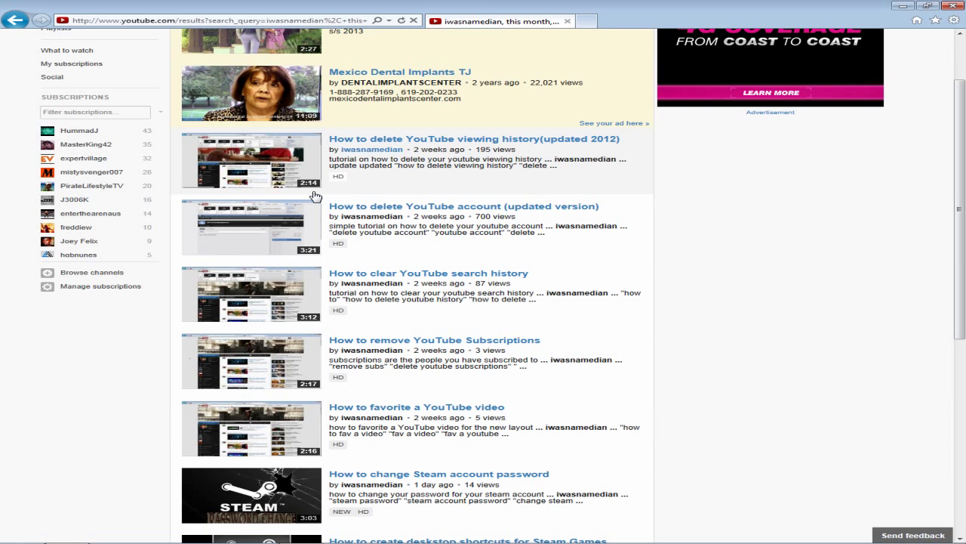
pyautogui.moveTo(445, 164)
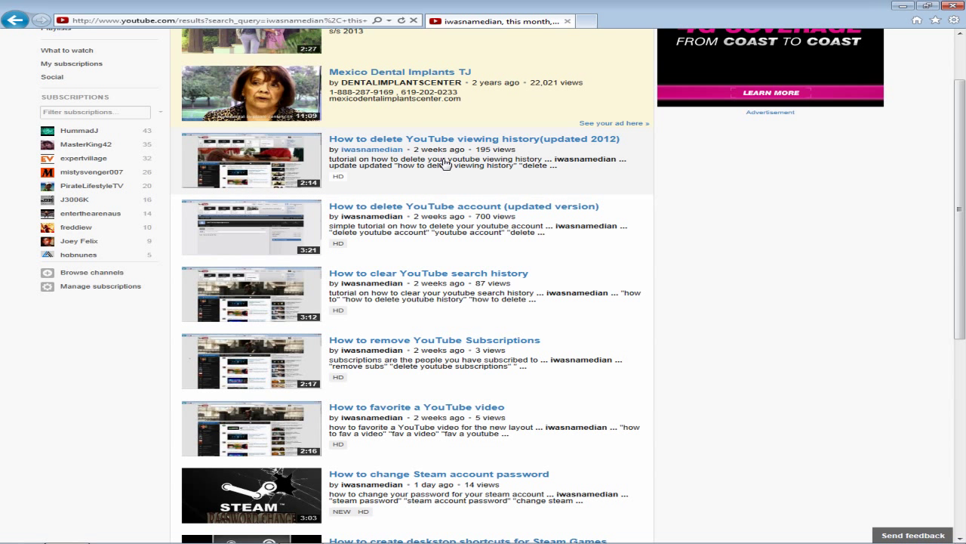
pyautogui.scroll(-3)
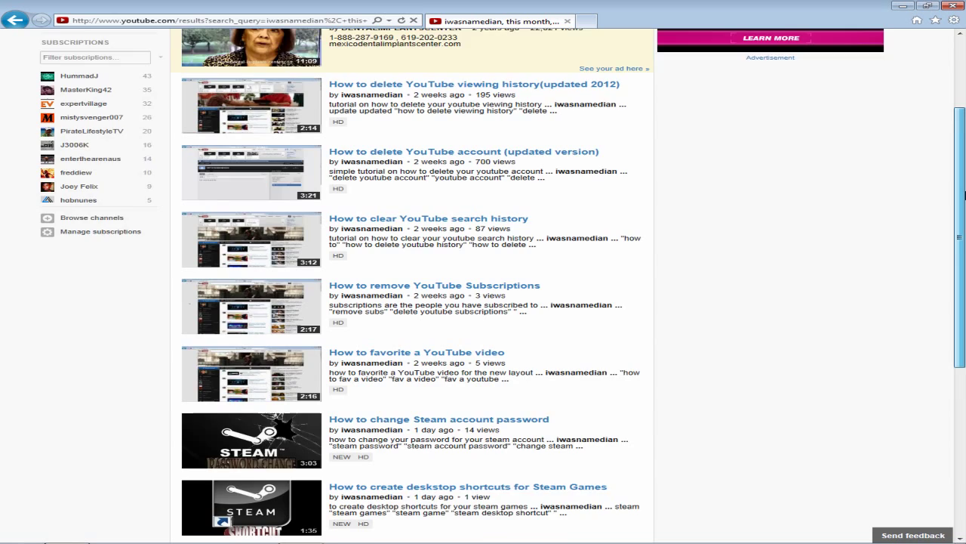
pyautogui.scroll(3)
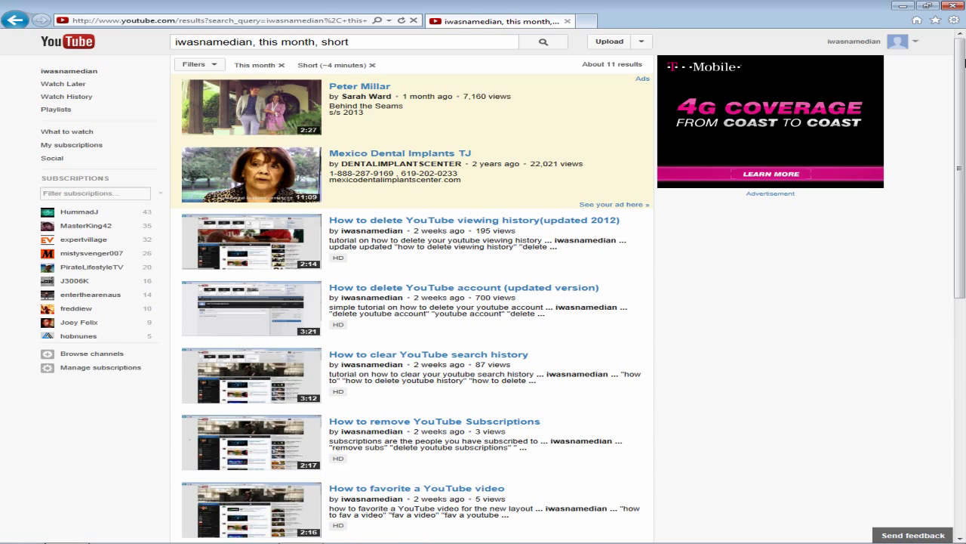